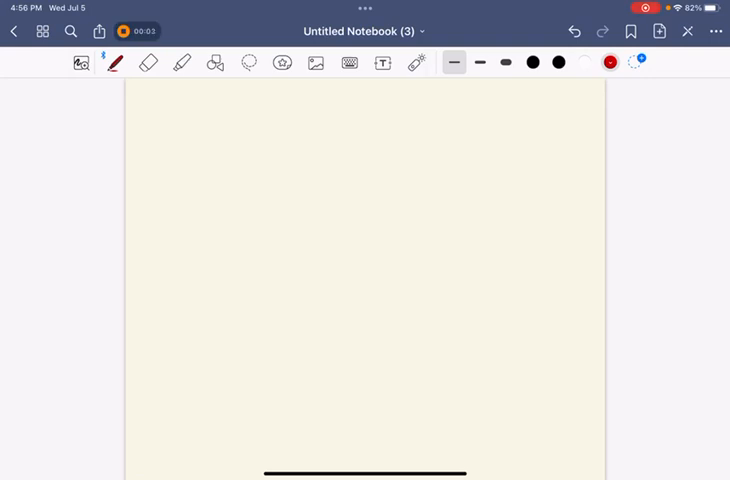
Step: Handwrite the 'Amenorrhea' heading with the 1° branch as never mens and the 2° 'Absence' definition
drag(250, 96, 340, 100)
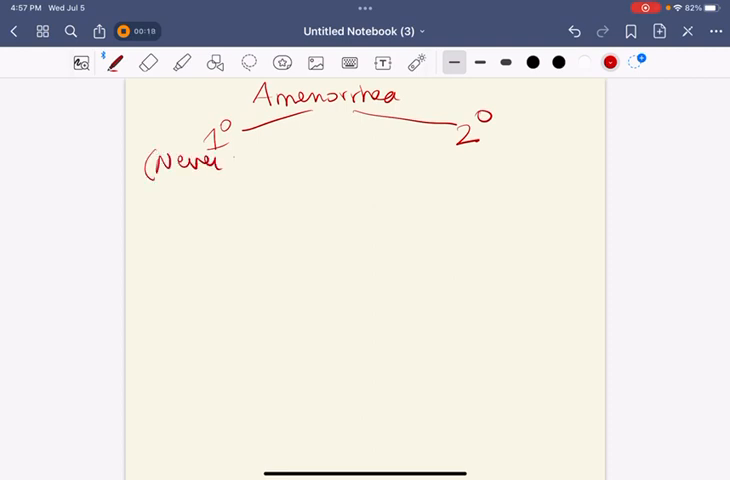
drag(236, 164, 300, 164)
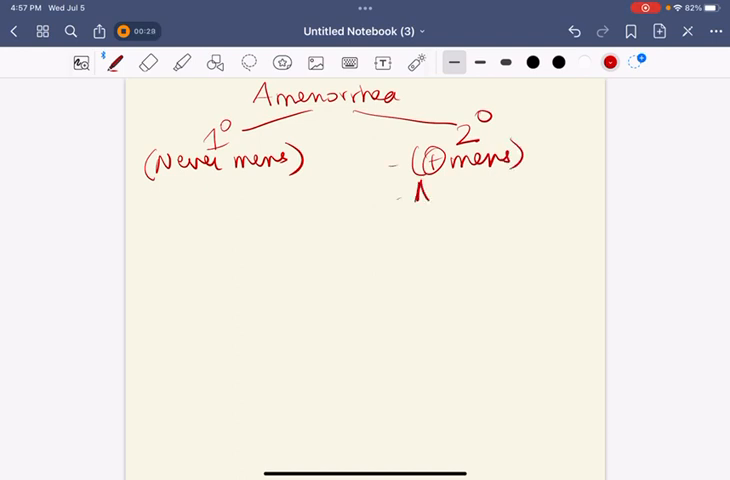
text(Absence >3cycles)
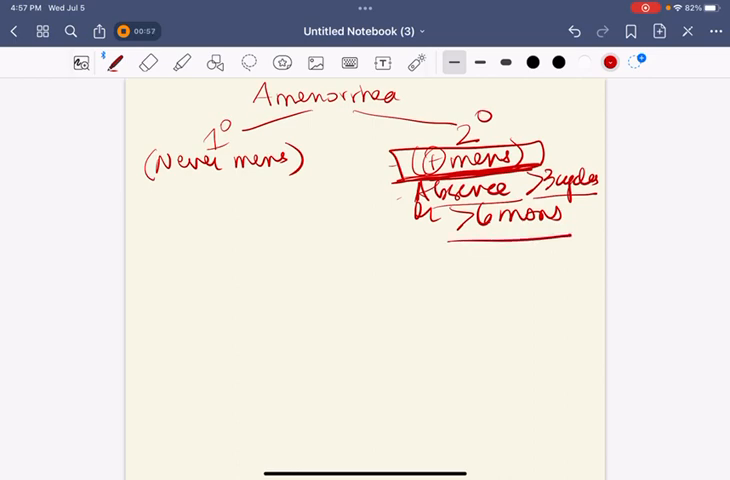
Step: Add the ⊖ sexual characteristics note under 1° with the age value 13
drag(200, 196, 216, 224)
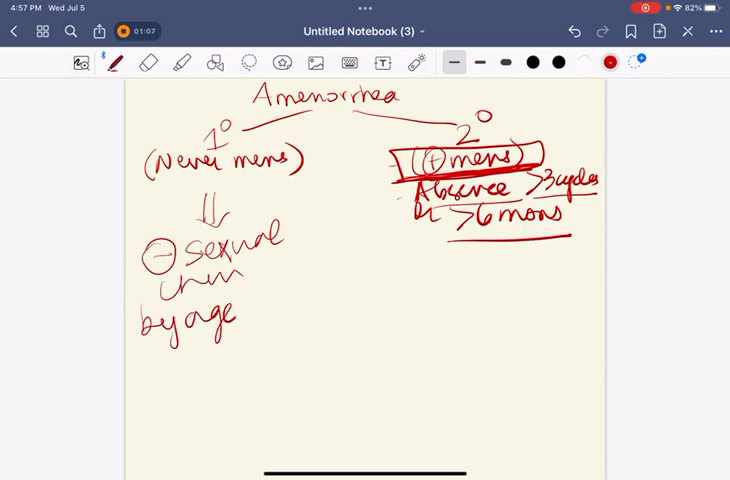
text(13)
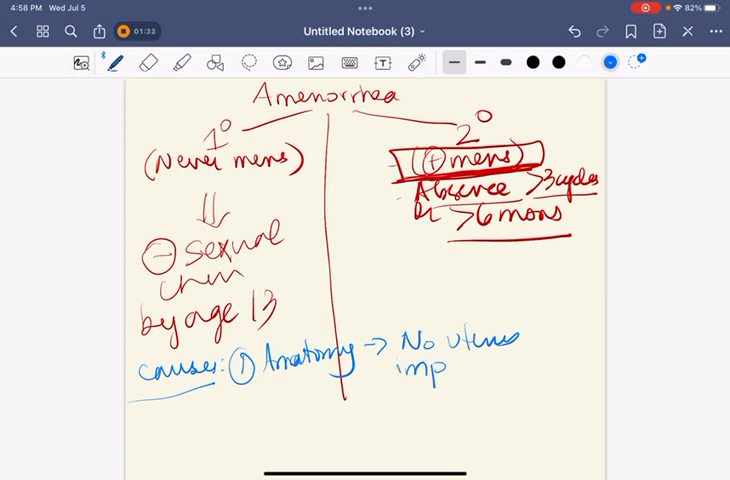
Step: Write the primary causes 'imperforate' hymen and 'Chromo →turner', then change to purple ink
text(imperforate hymen)
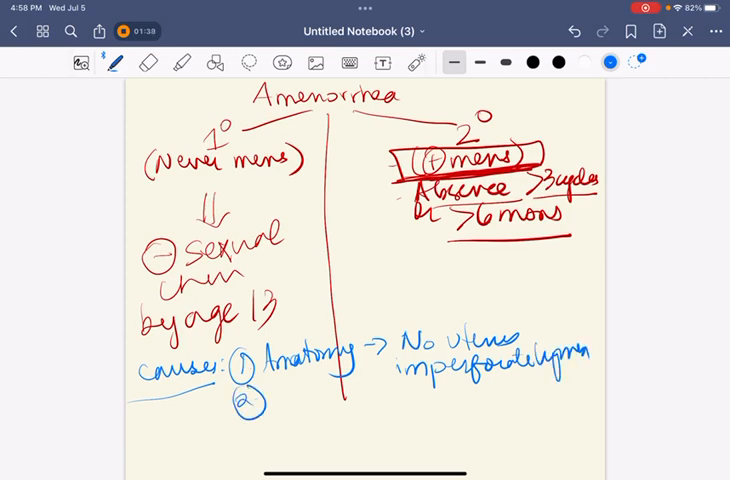
text(Chromosome)
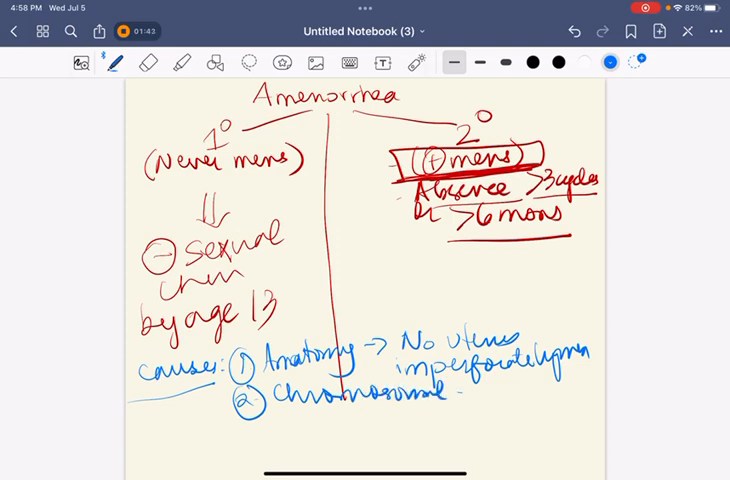
text(→turner)
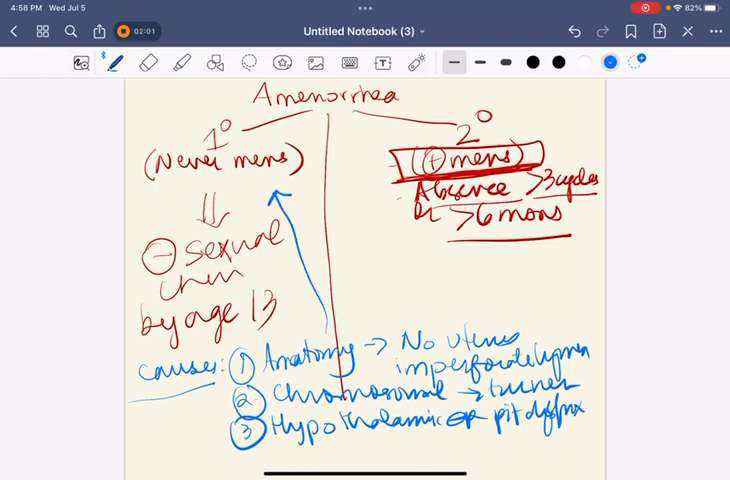
click(616, 62)
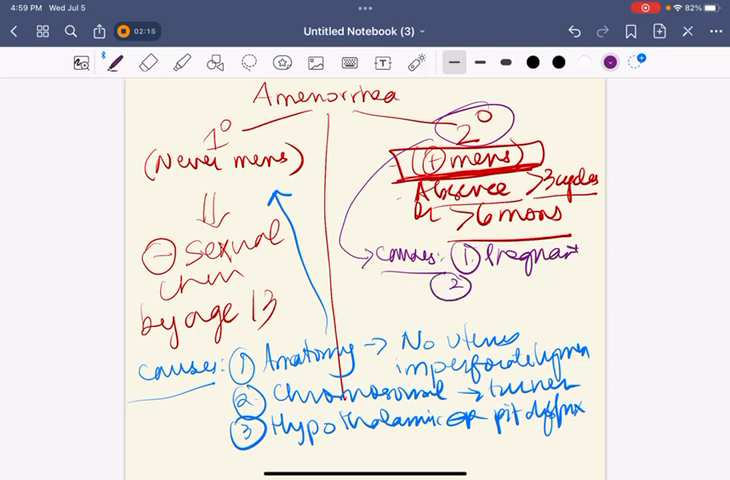
Step: Write 'Ovarian' and '6 ma' in the purple list of secondary amenorrhea causes
text(Ovarian)
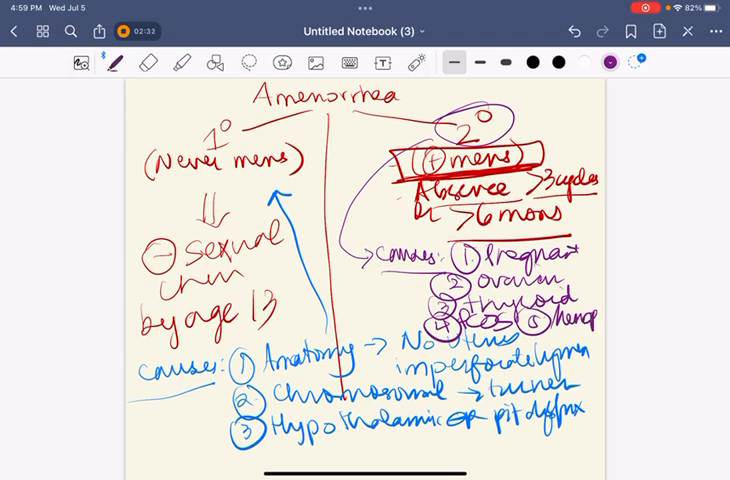
text(6 ma)
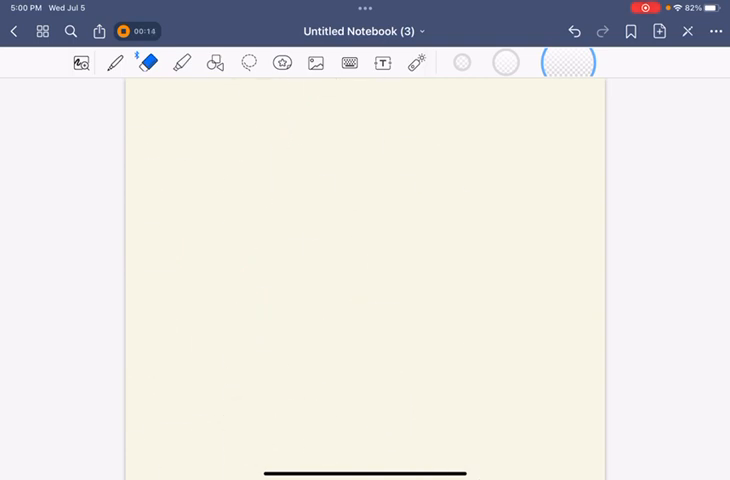
Step: Return from the eraser to the pen tool on the new blank page
click(110, 64)
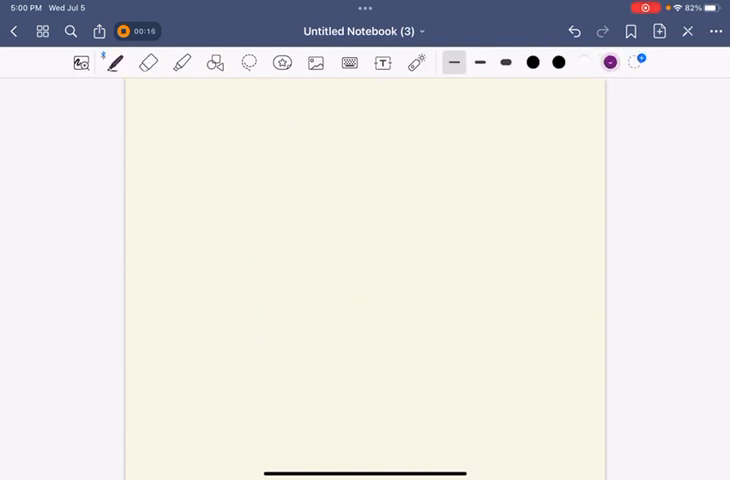
Step: With a slightly thicker stroke, write the heading 'Evaluate 1° amenorrhea'
click(608, 62)
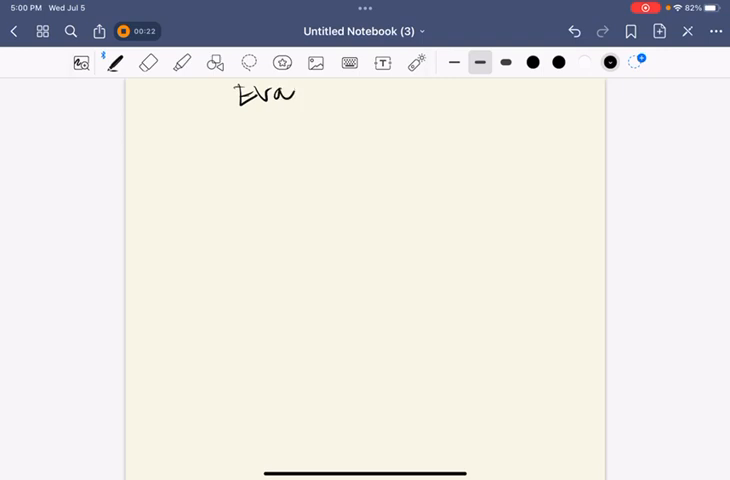
drag(290, 96, 370, 104)
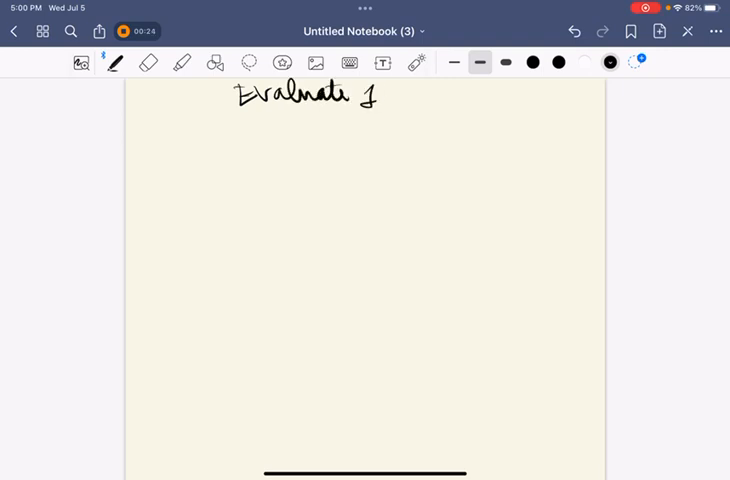
drag(390, 100, 470, 100)
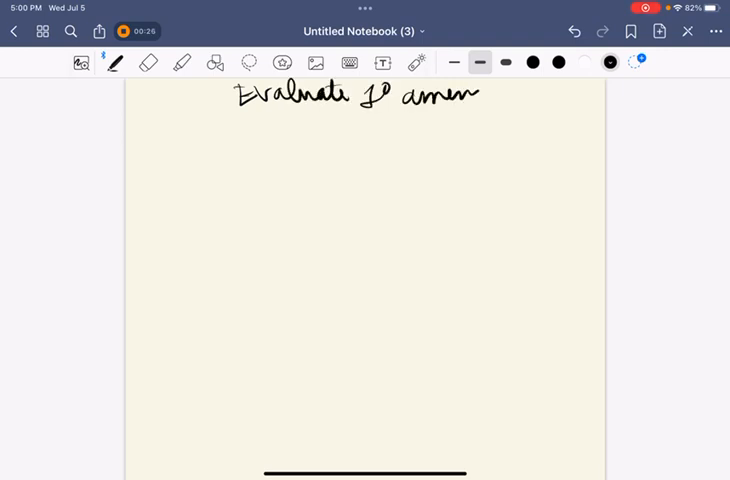
drag(470, 98, 530, 98)
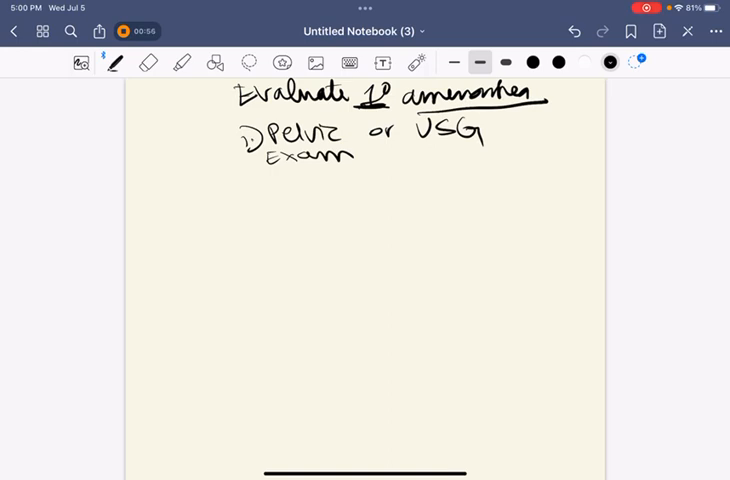
Step: Underline USG in '① Pelvic exam or USG' and change the ink to red
drag(424, 150, 490, 150)
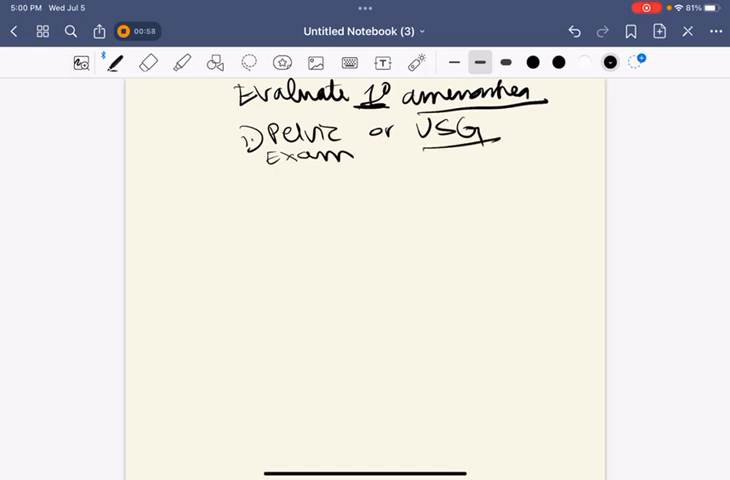
click(608, 60)
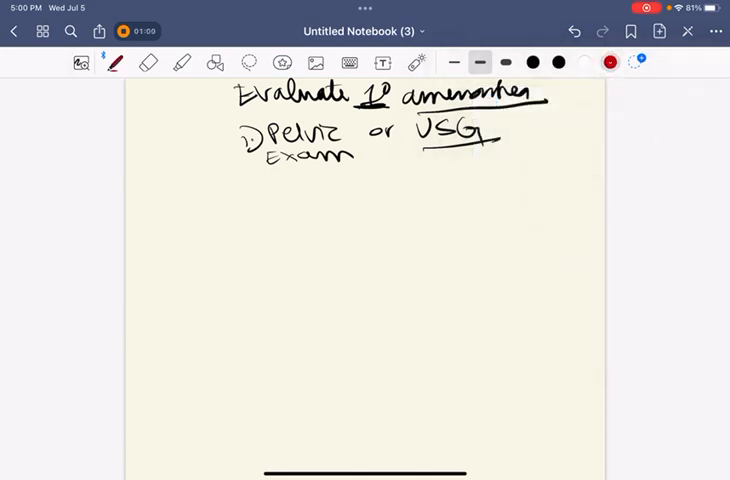
Step: Write and underline the red 'Uterus' word, then add the circled ⊕ arrow down to 'TSH'
drag(316, 184, 480, 192)
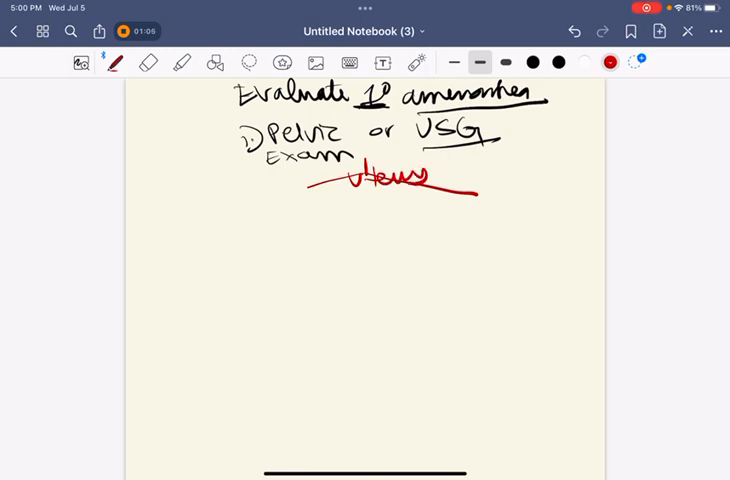
drag(230, 196, 260, 210)
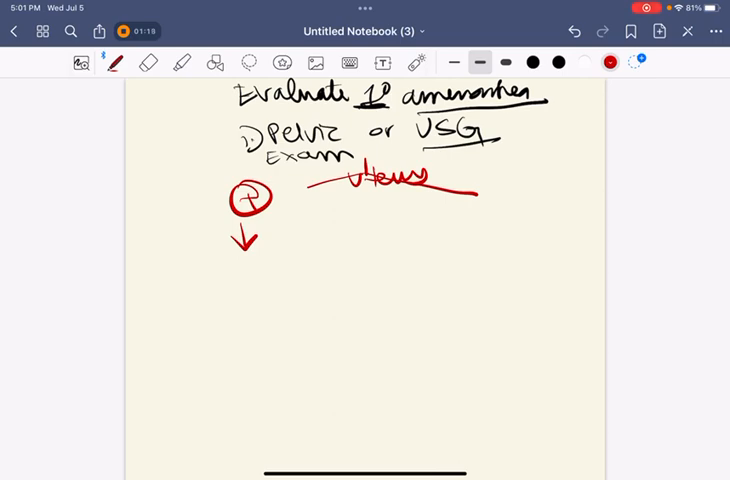
text(TSH)
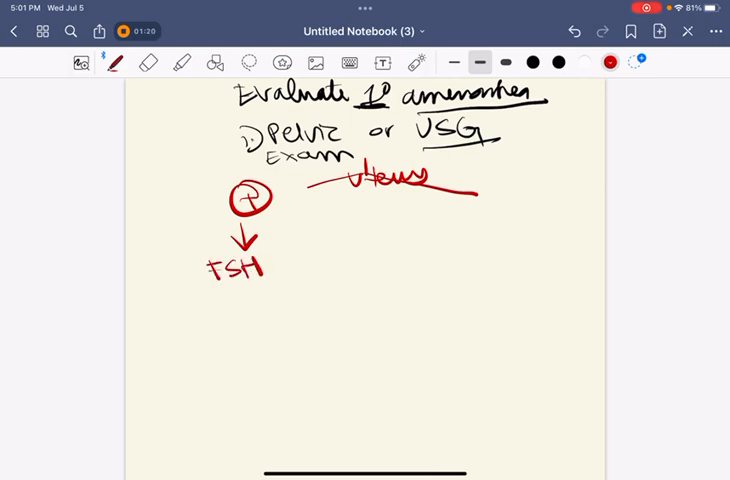